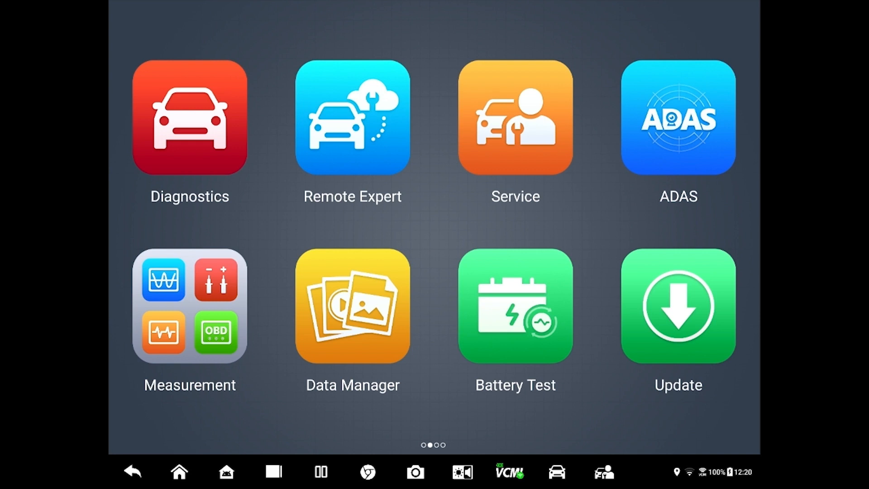
- Open Waveform Generator from the Measurement tools on the home screen
left_click(189, 305)
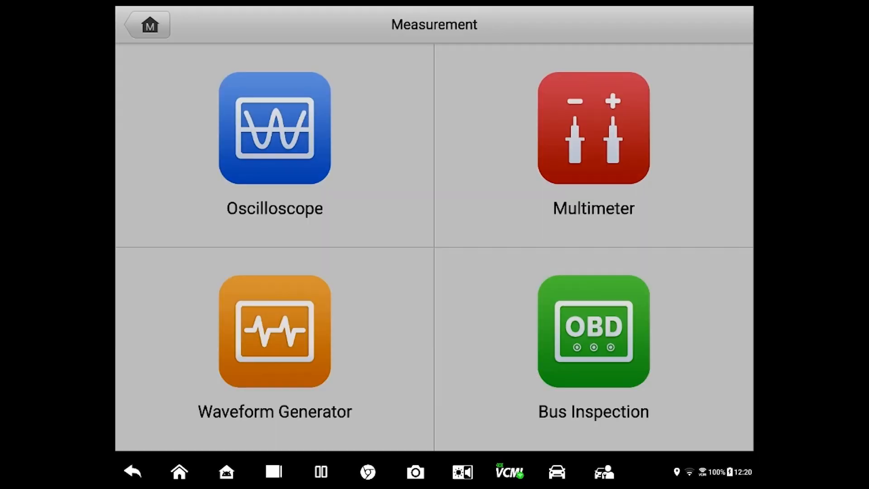
left_click(274, 330)
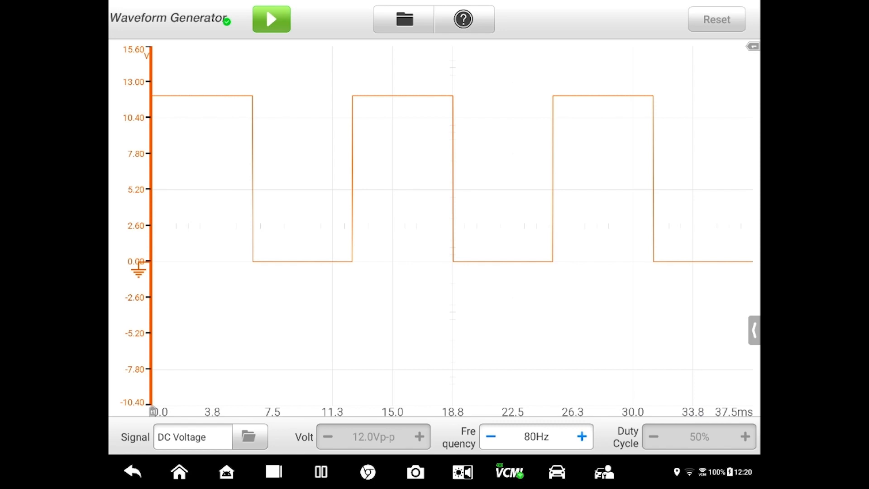
- Set the signal type to Square wave and dismiss the wiring diagram help
left_click(193, 437)
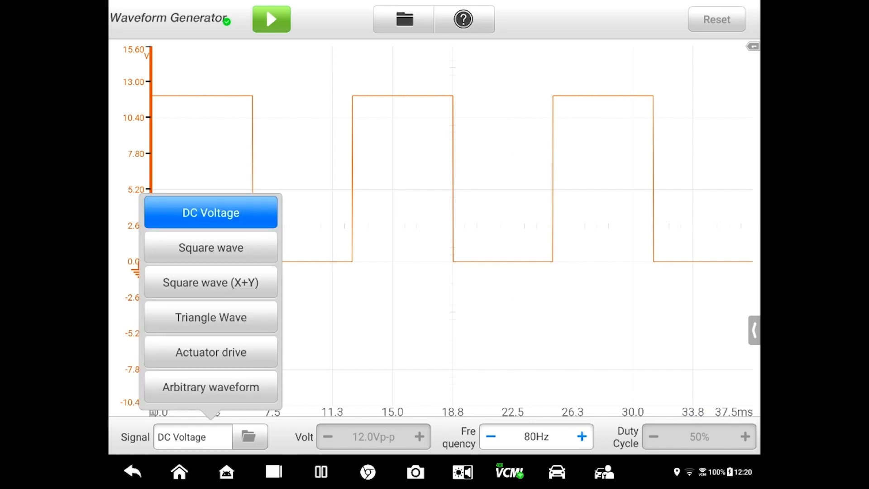
left_click(210, 247)
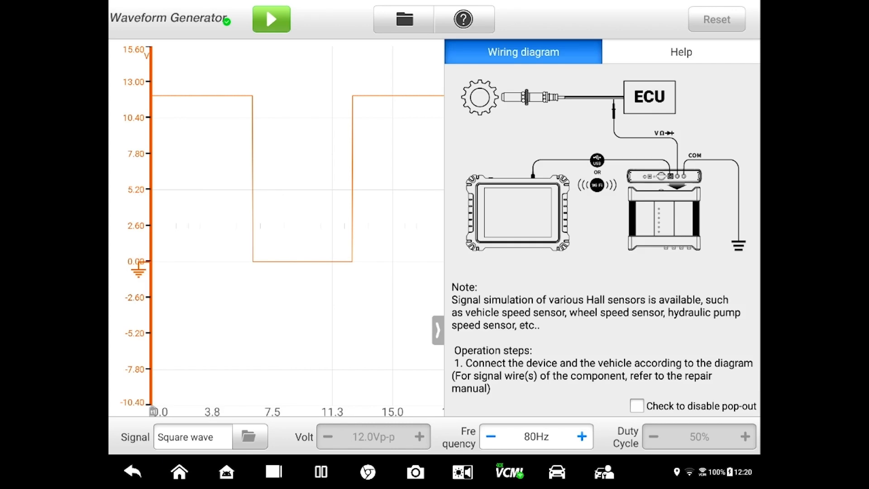
left_click(438, 330)
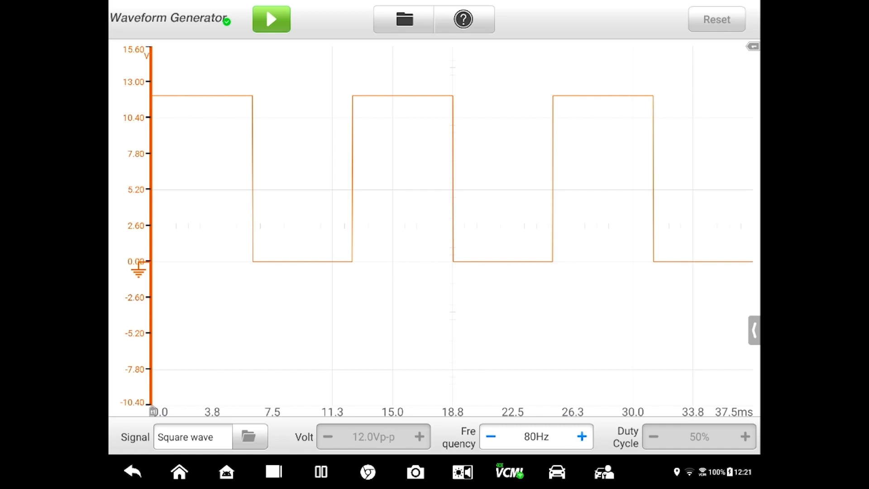
- Enable split screen, then start Dodge diagnostics with manual vehicle selection
left_click(321, 471)
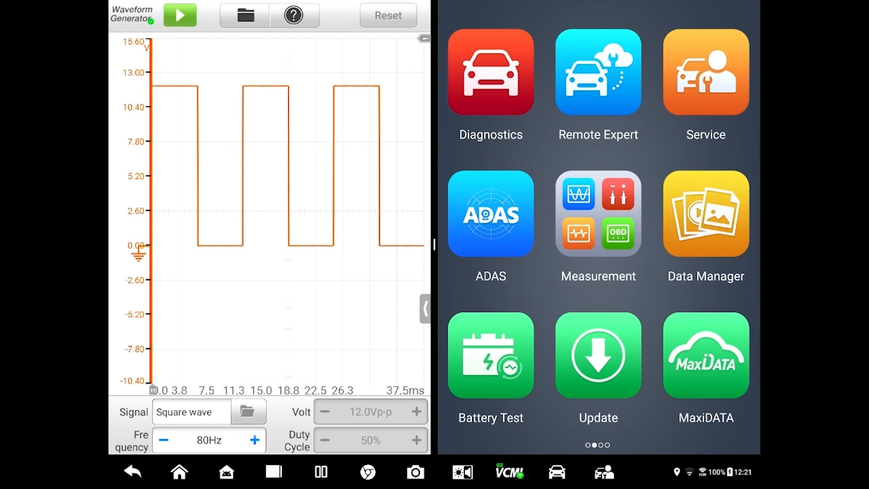
left_click(490, 72)
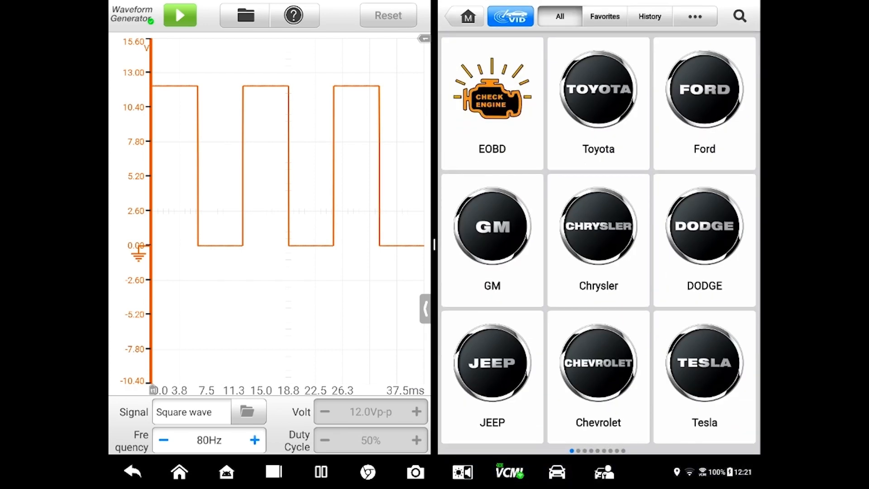
left_click(597, 225)
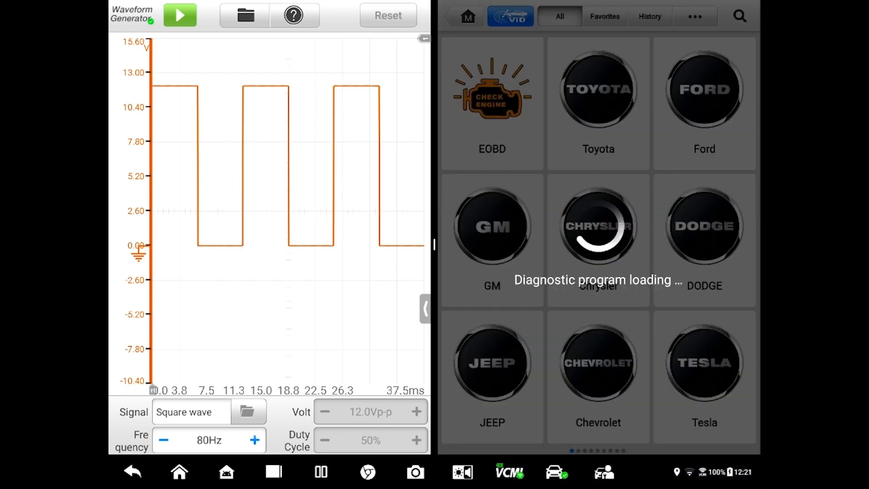
left_click(704, 225)
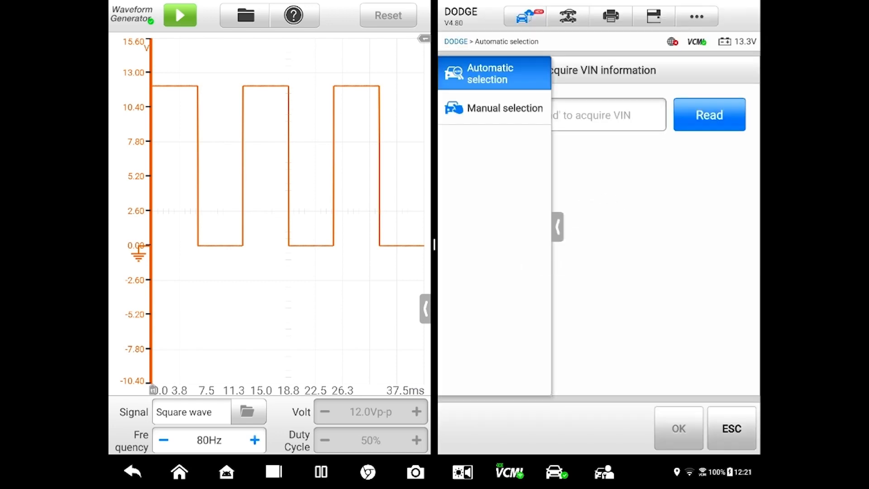
left_click(504, 108)
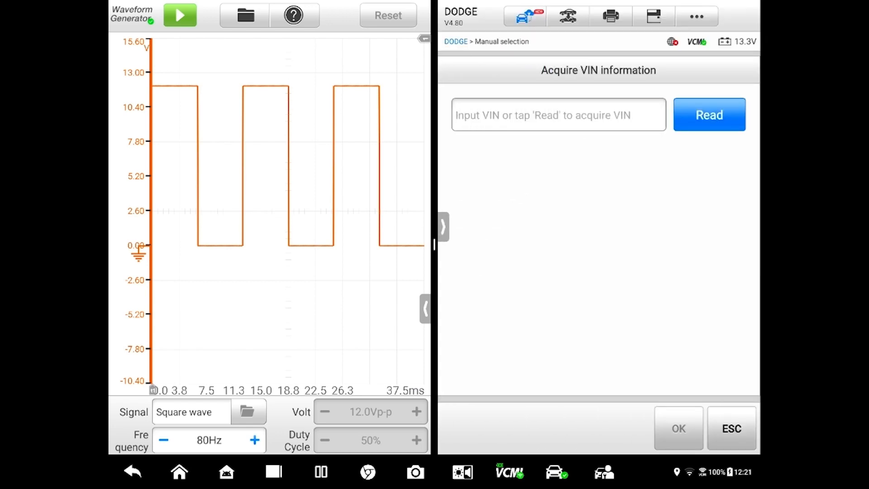
left_click(709, 114)
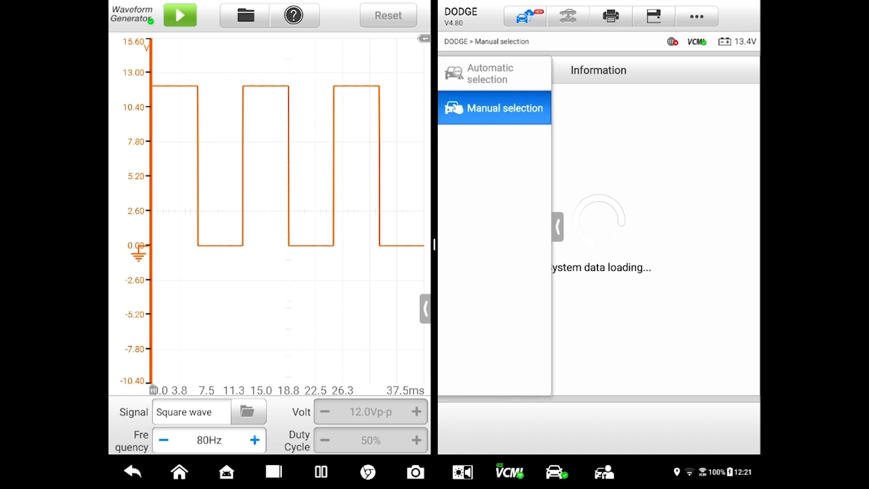
- Select year 2016 and type JC-Journey, then confirm to reach the module list
left_click(494, 108)
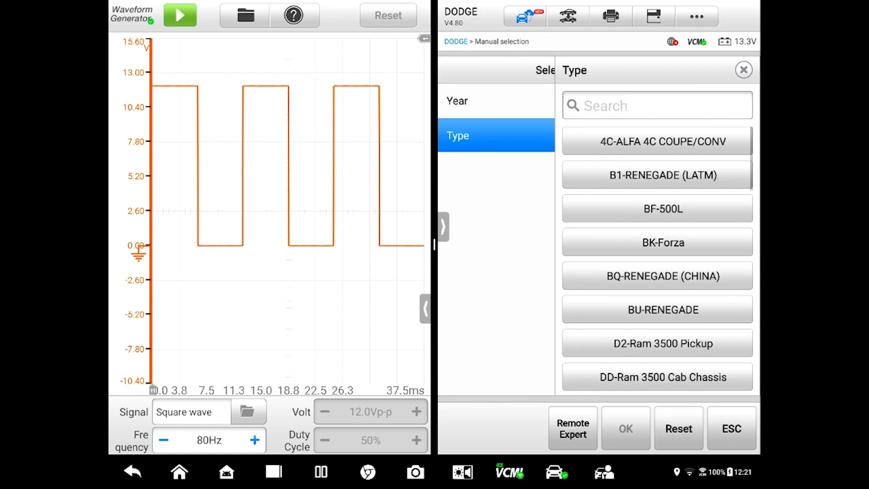
scroll("down", 3)
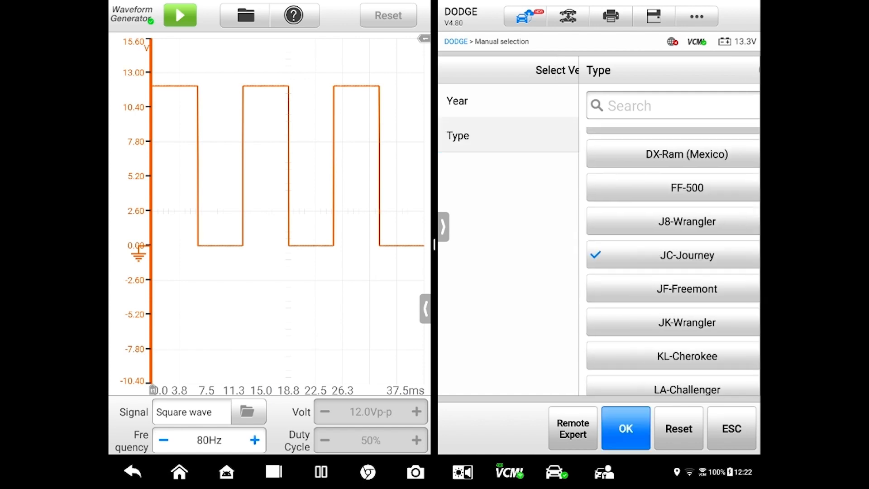
left_click(686, 255)
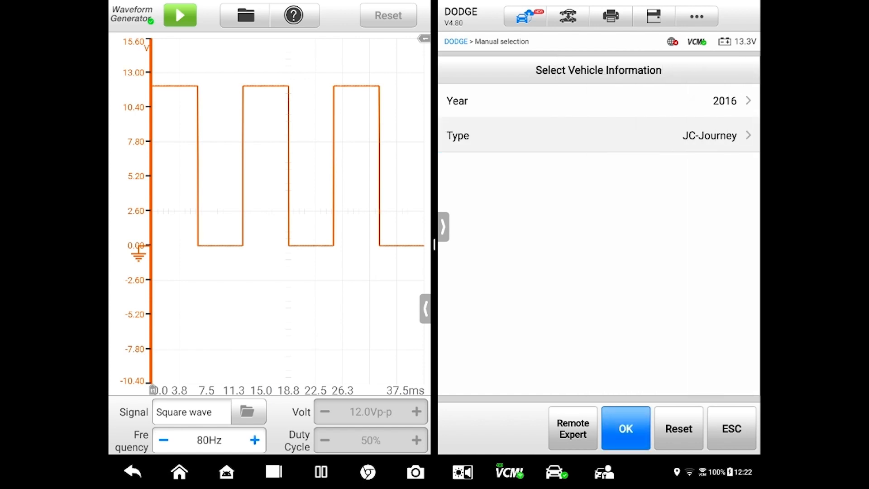
left_click(625, 428)
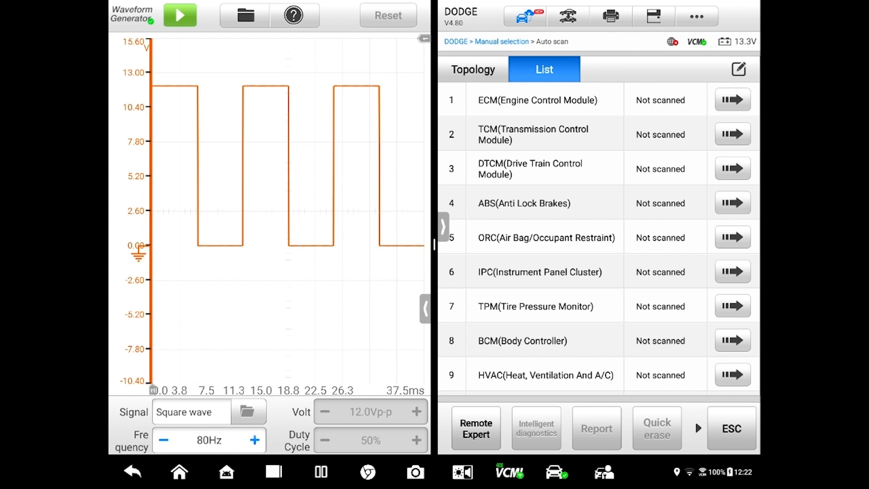
- Open Live data for the ABS (Anti Lock Brakes) module
left_click(472, 69)
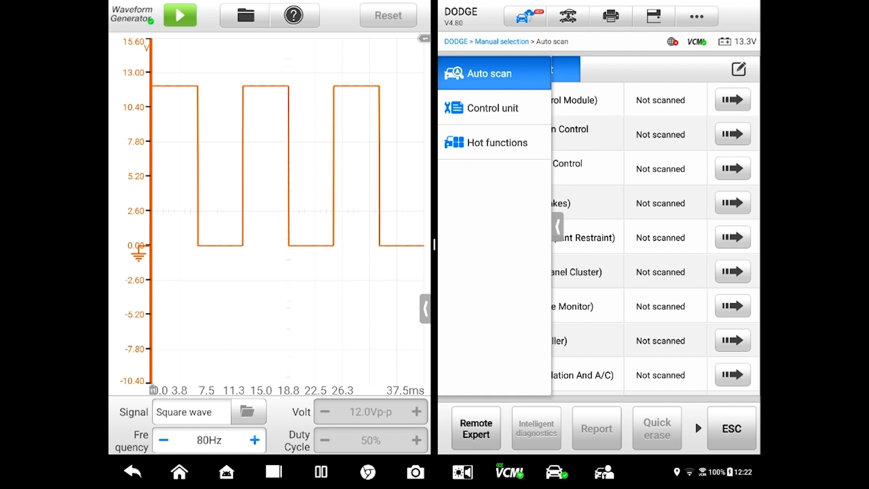
left_click(492, 108)
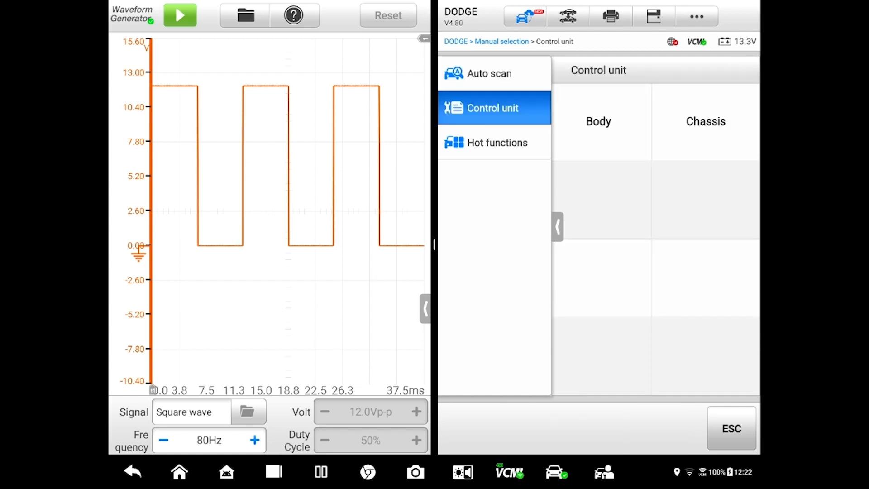
left_click(558, 227)
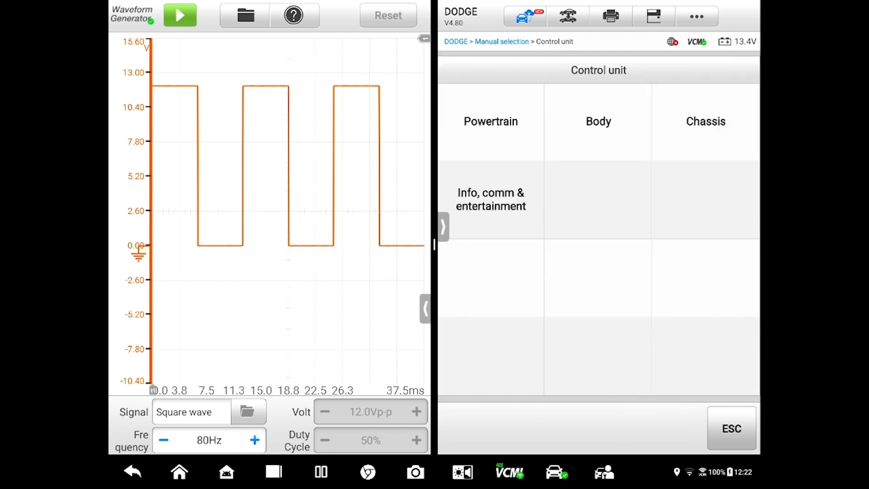
left_click(705, 121)
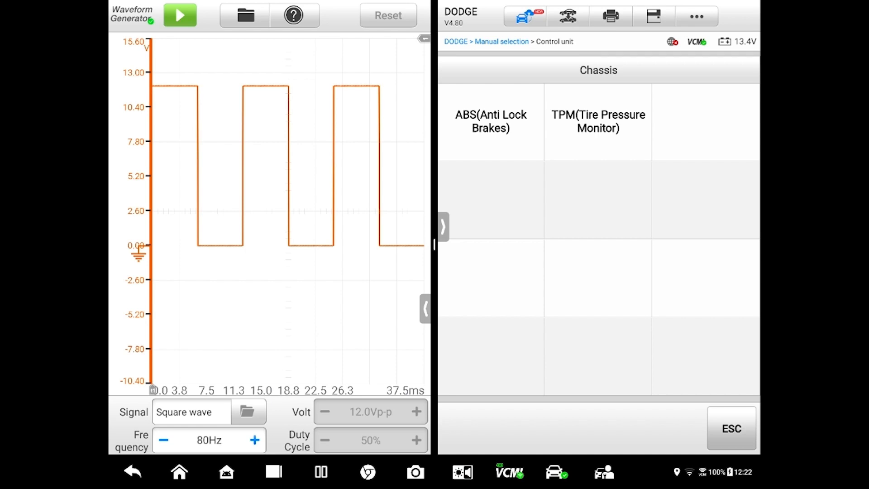
left_click(490, 121)
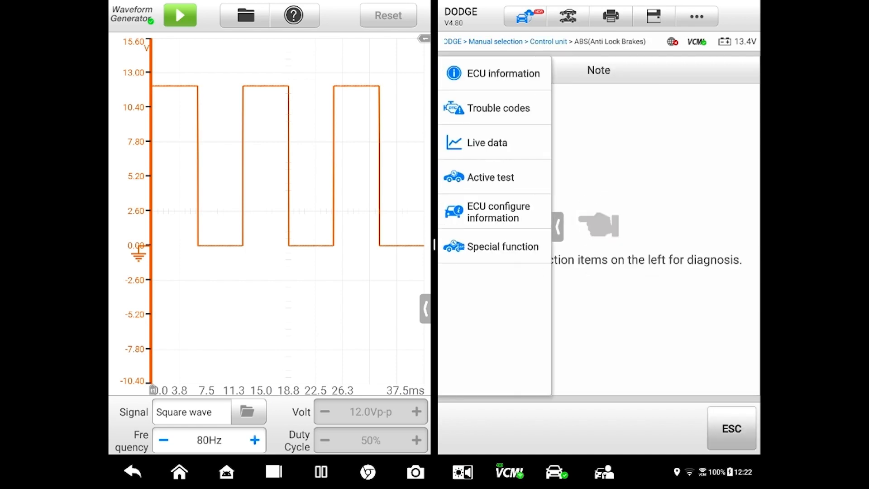
left_click(486, 142)
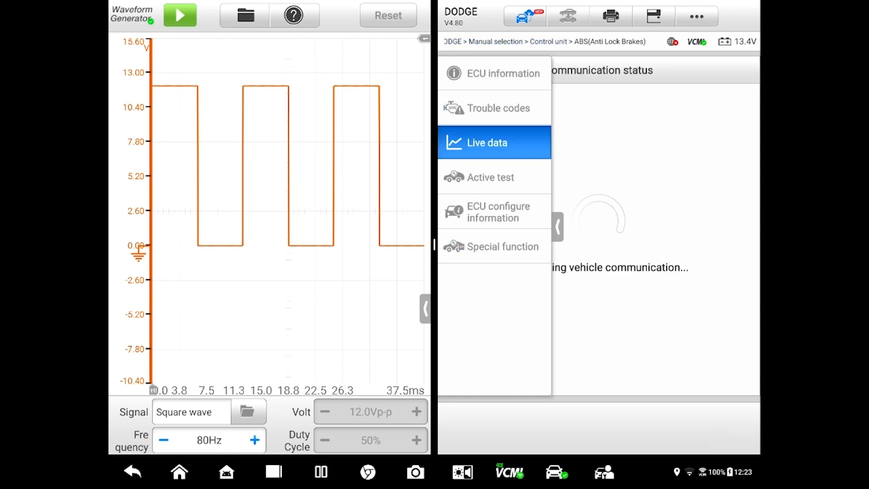
left_click(483, 143)
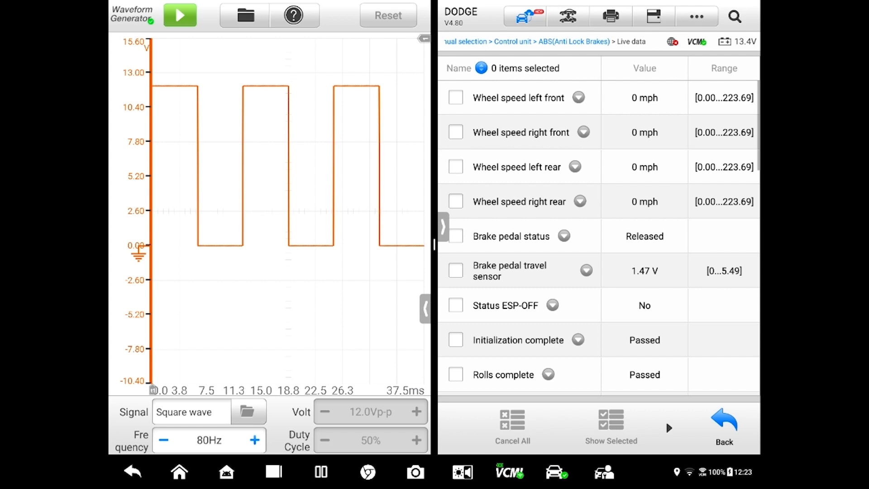
- Show only Wheel speed right front in live data and start the square wave
left_click(456, 132)
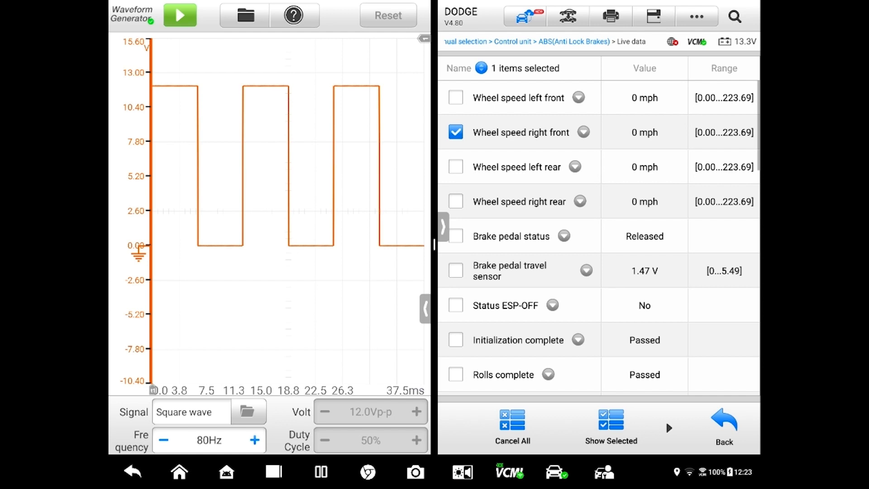
left_click(610, 427)
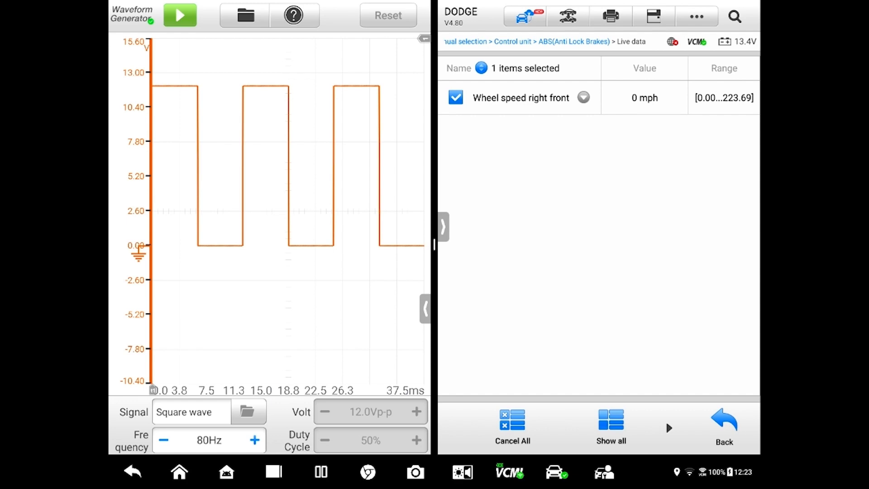
left_click(180, 15)
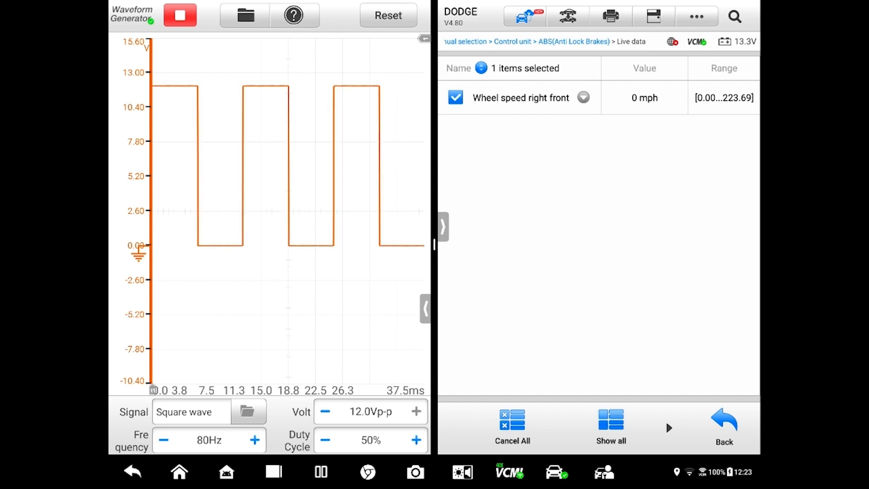
- Step the frequency through 20, 30, 50, 90, 300, 400, 500 Hz, then back to 300 Hz
left_click(163, 440)
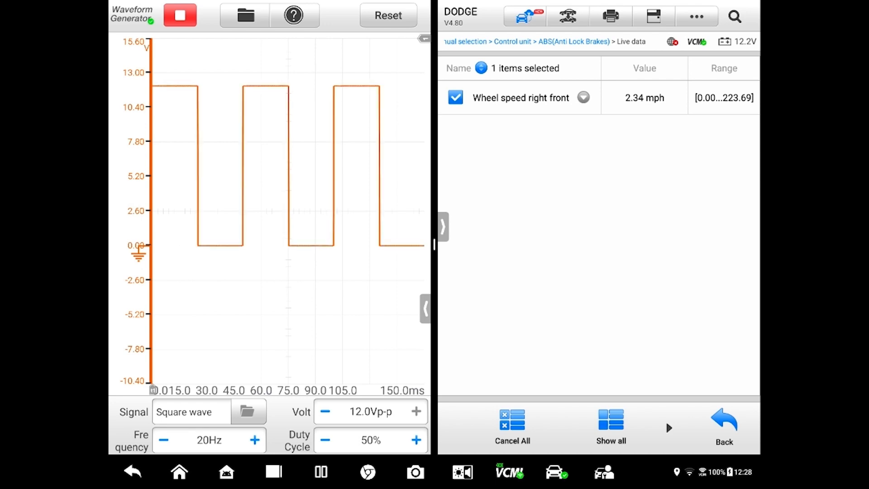
left_click(254, 440)
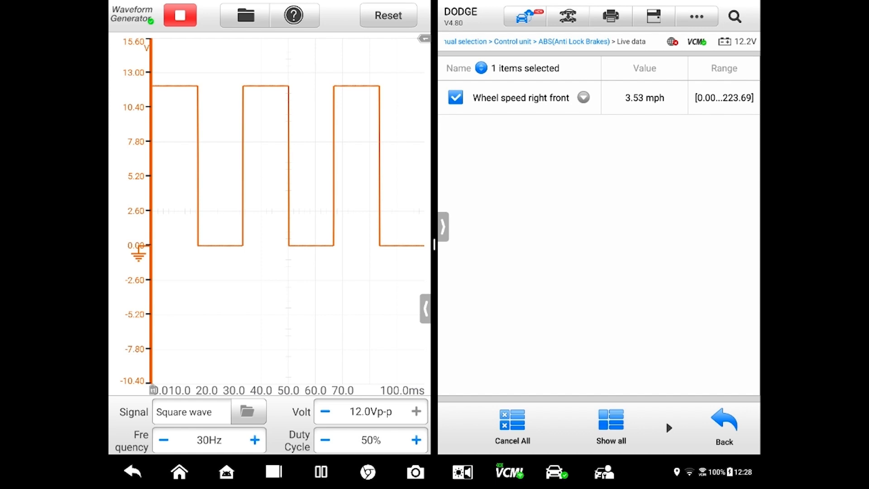
left_click(254, 439)
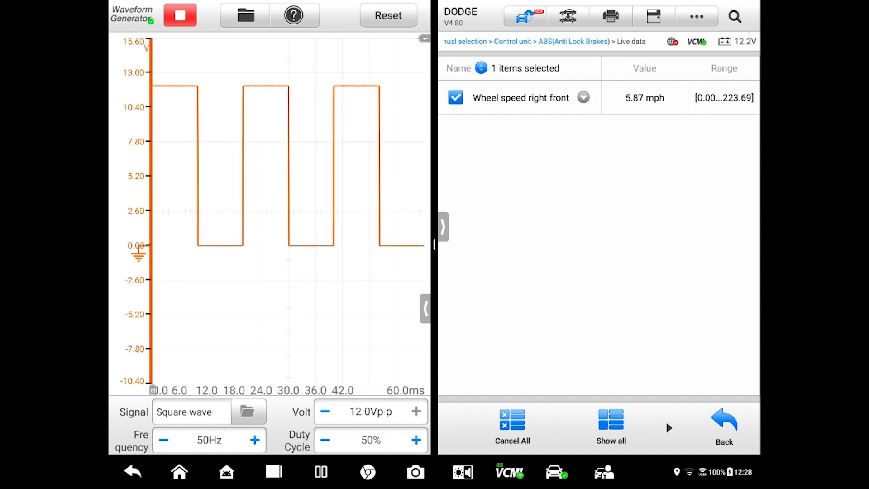
left_click(255, 439)
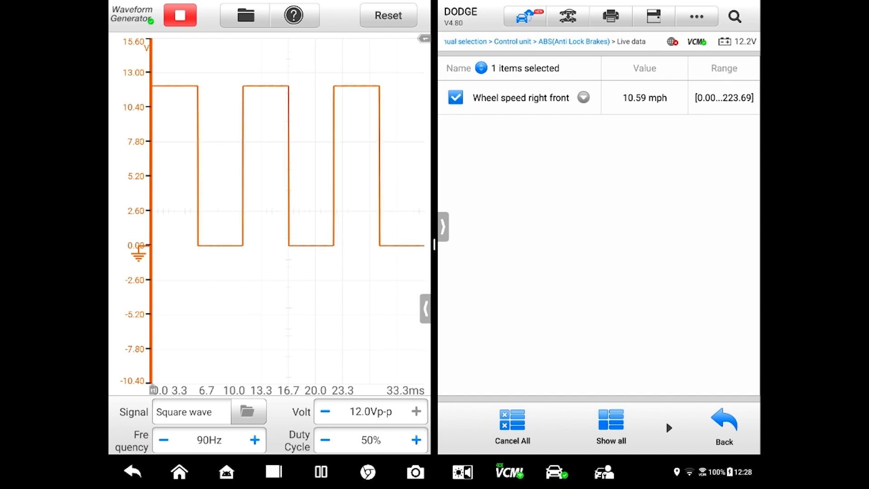
left_click(254, 439)
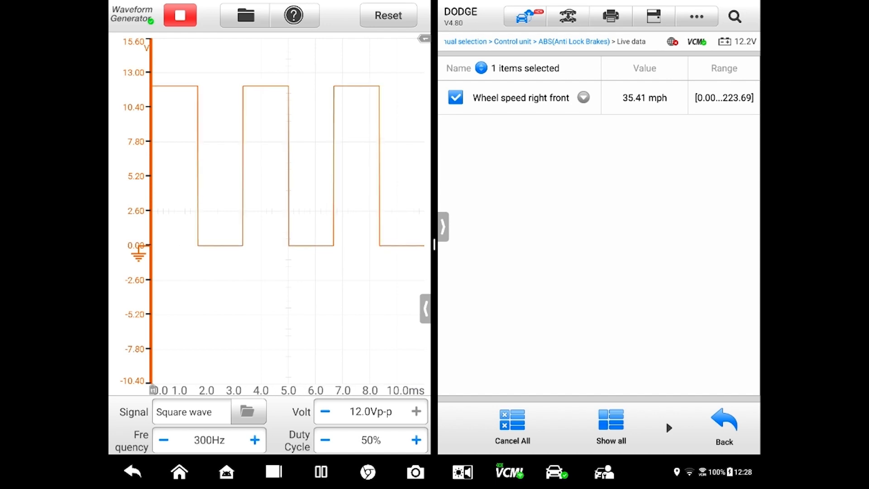
left_click(255, 439)
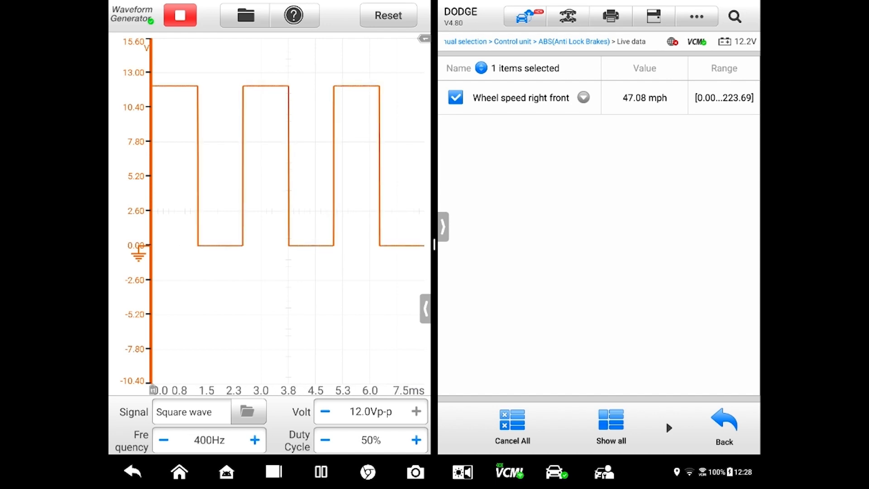
left_click(255, 440)
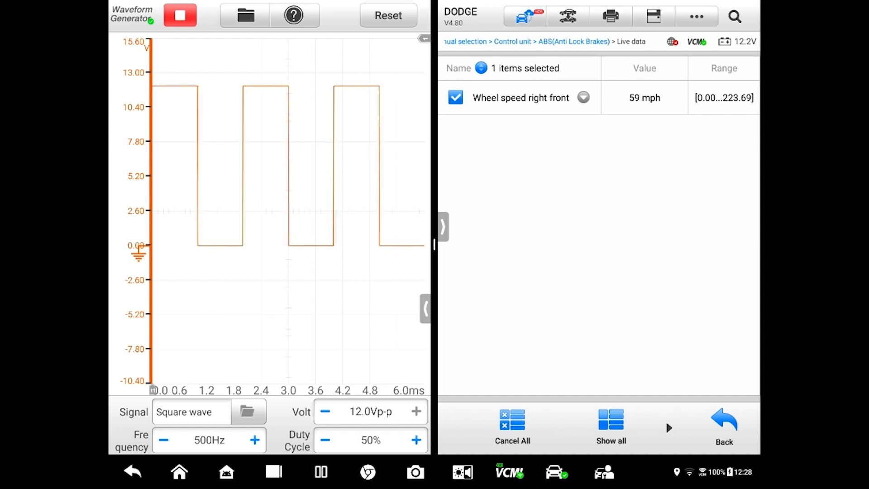
left_click(163, 440)
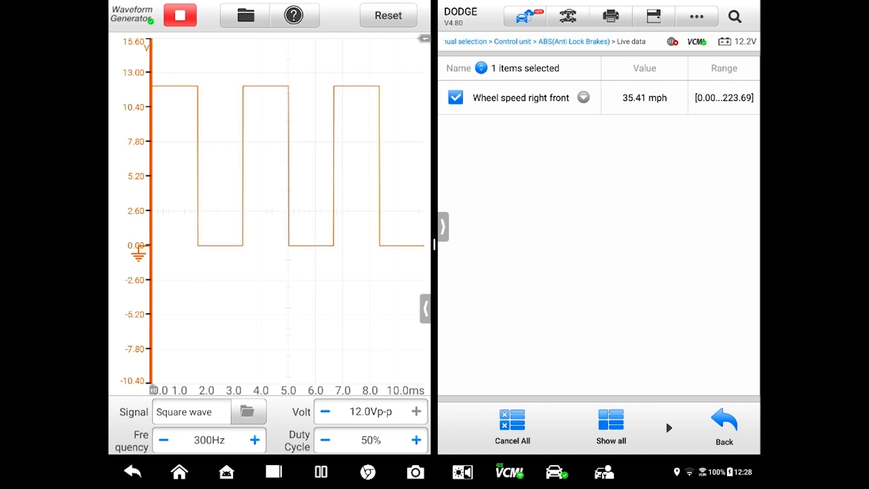
- Stop, restart, then stop the 300 Hz square wave output again
left_click(180, 15)
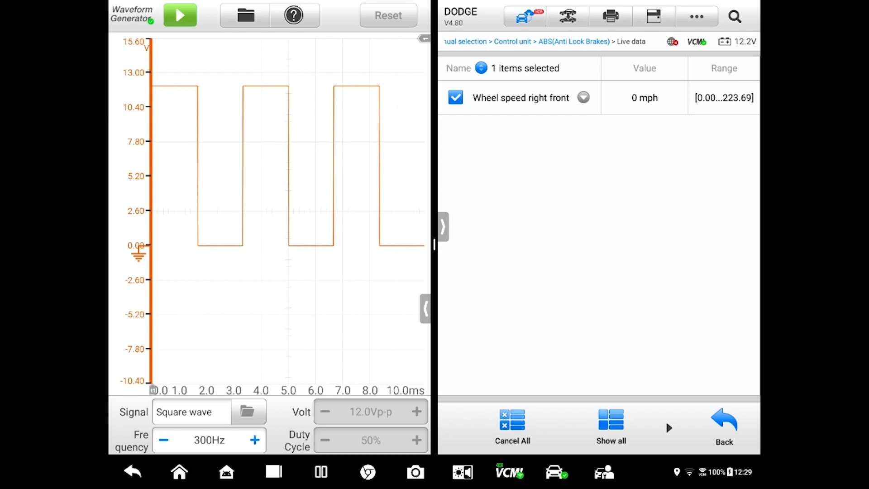
left_click(180, 15)
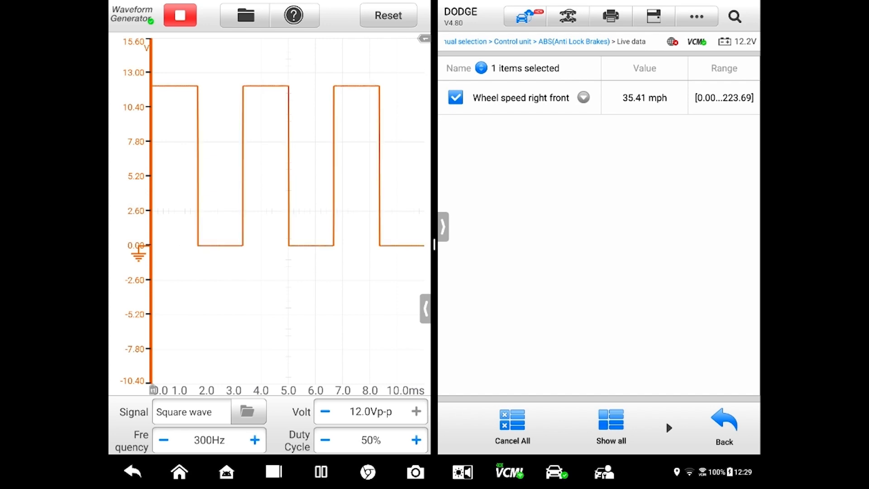
left_click(180, 15)
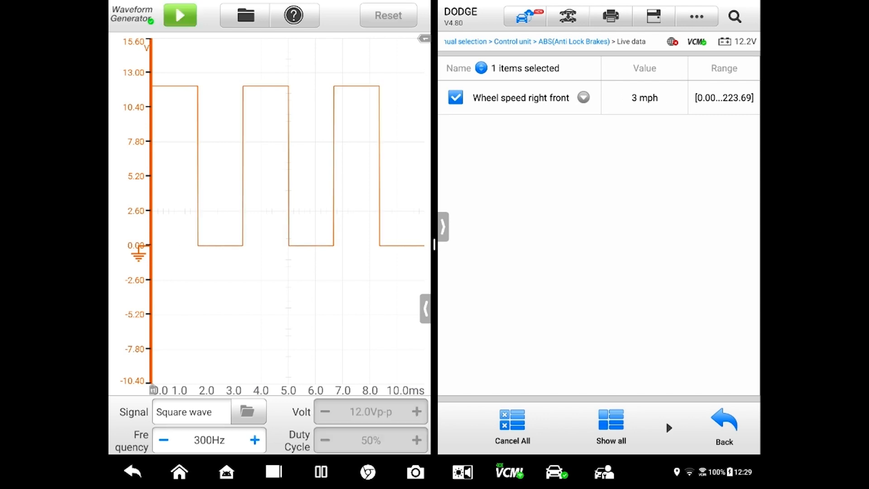